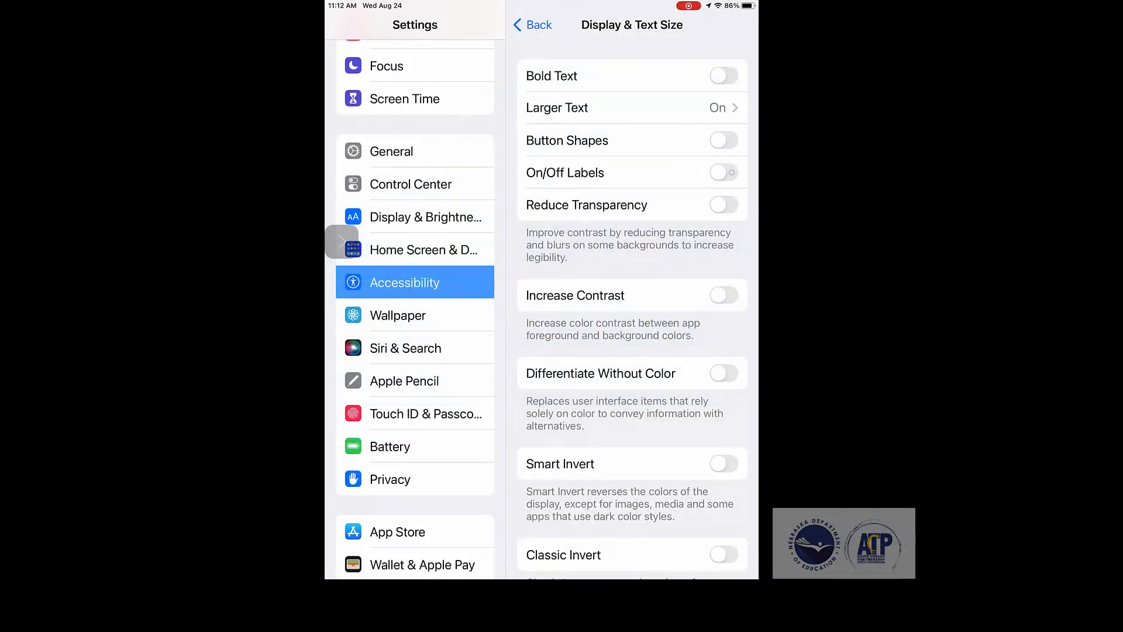
- Switch Increase Contrast on, then off again, and return to the Home Screen
scroll("down", 3)
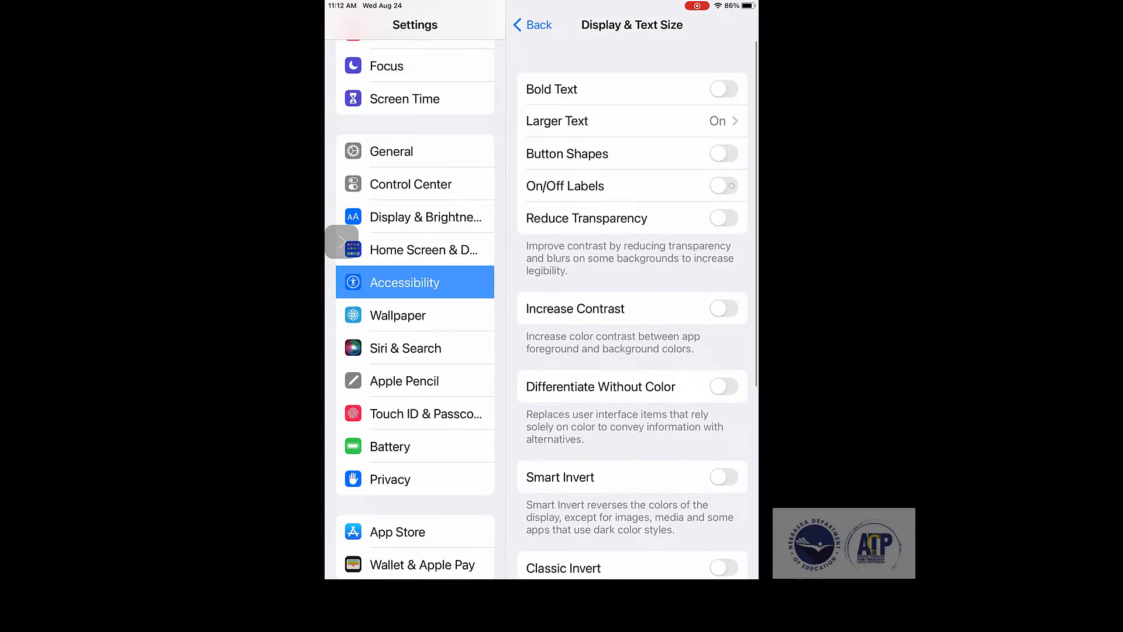
scroll("down", 3)
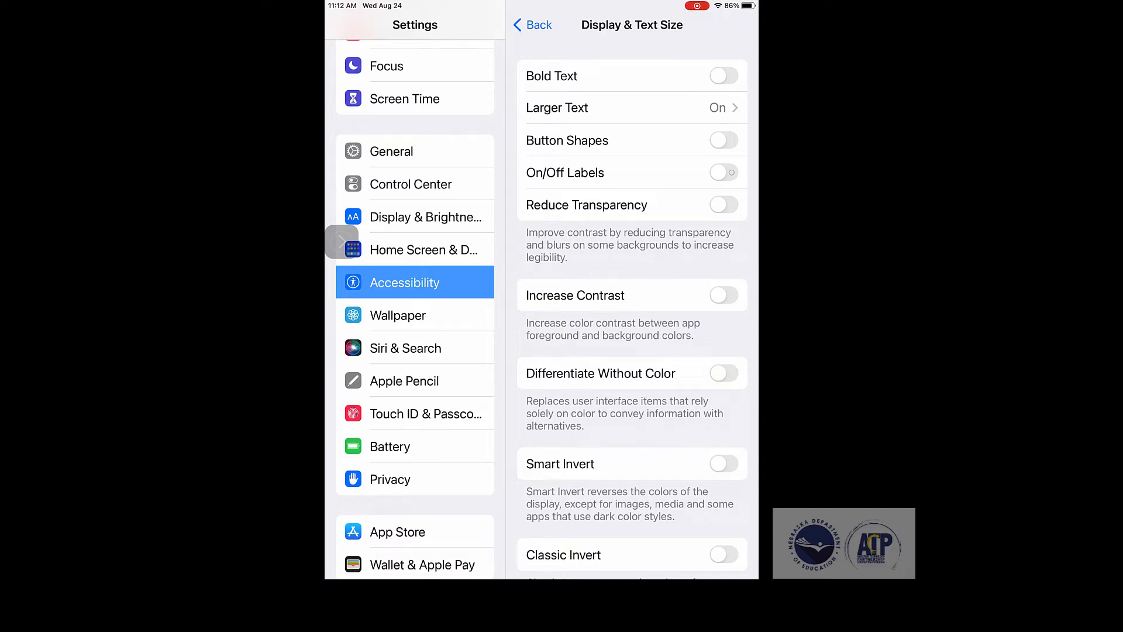
left_click(723, 295)
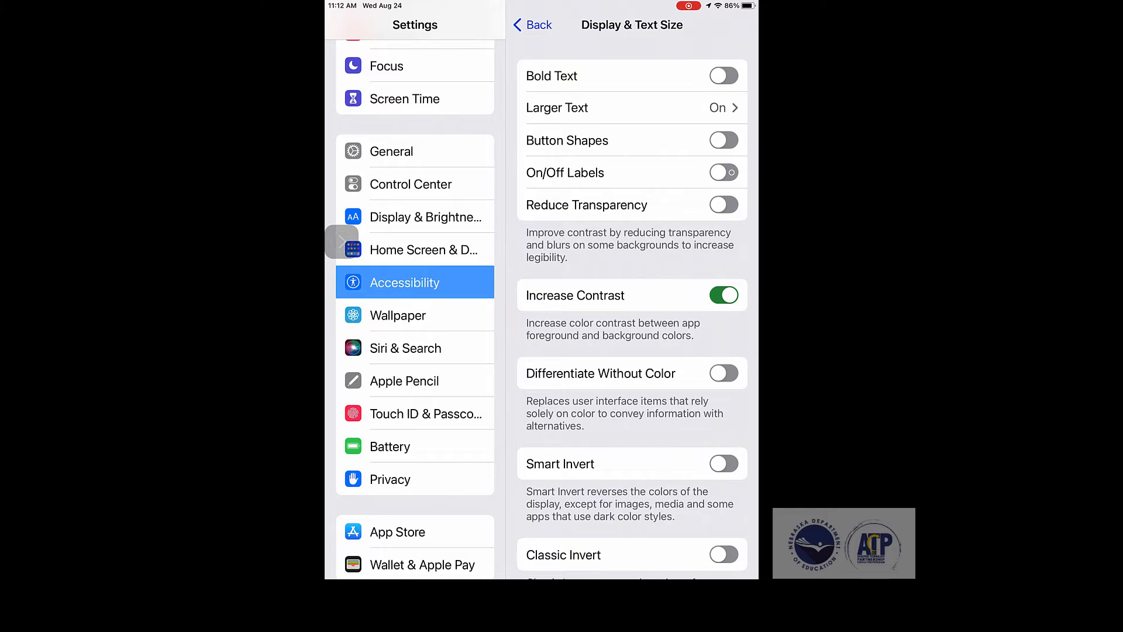
left_click(723, 295)
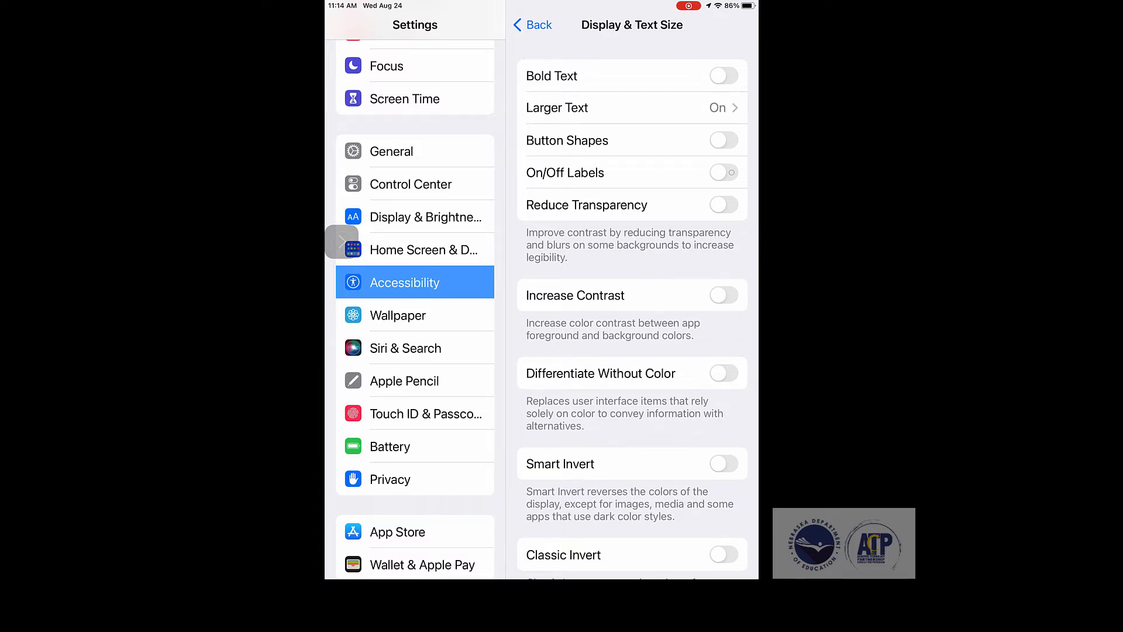
left_click(723, 295)
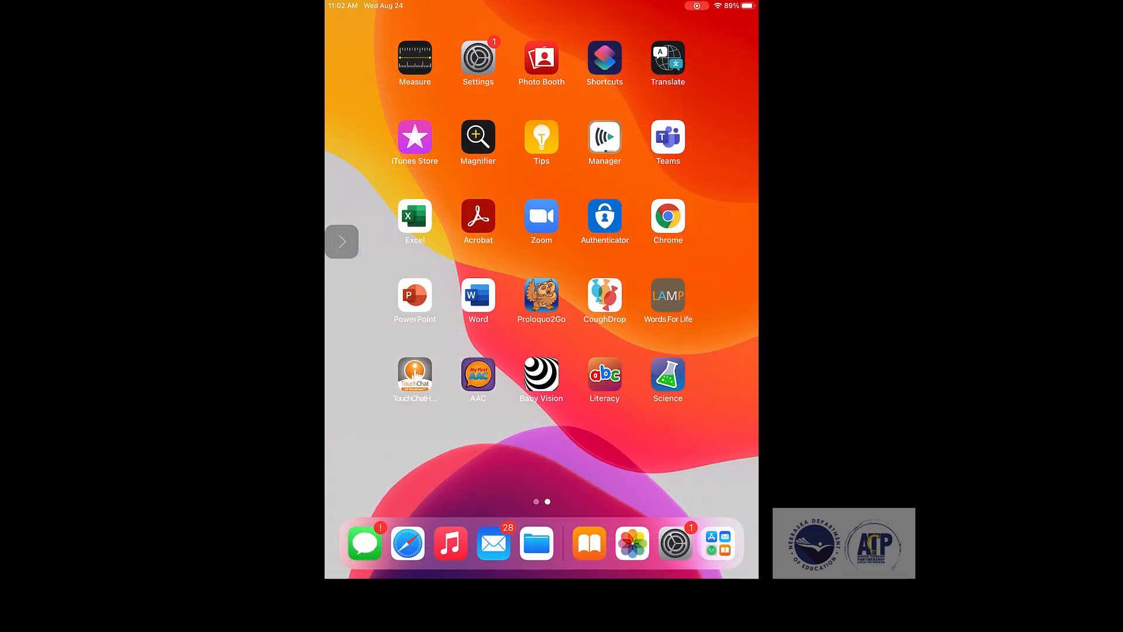
- Reopen Settings and navigate through Accessibility to Display & Text Size
left_click(477, 59)
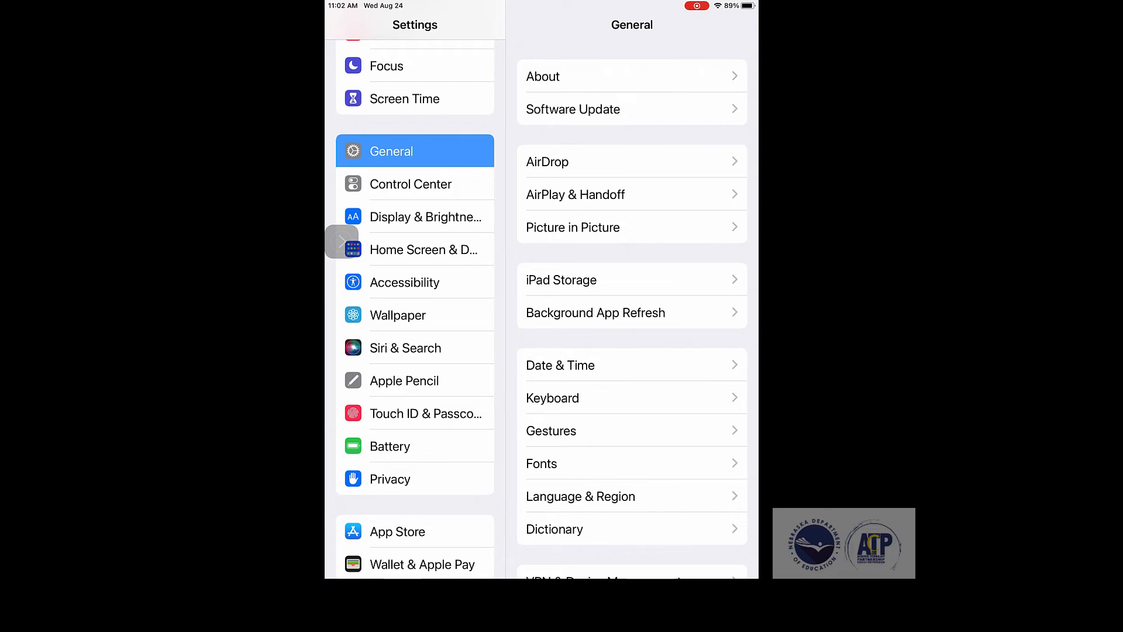
left_click(405, 282)
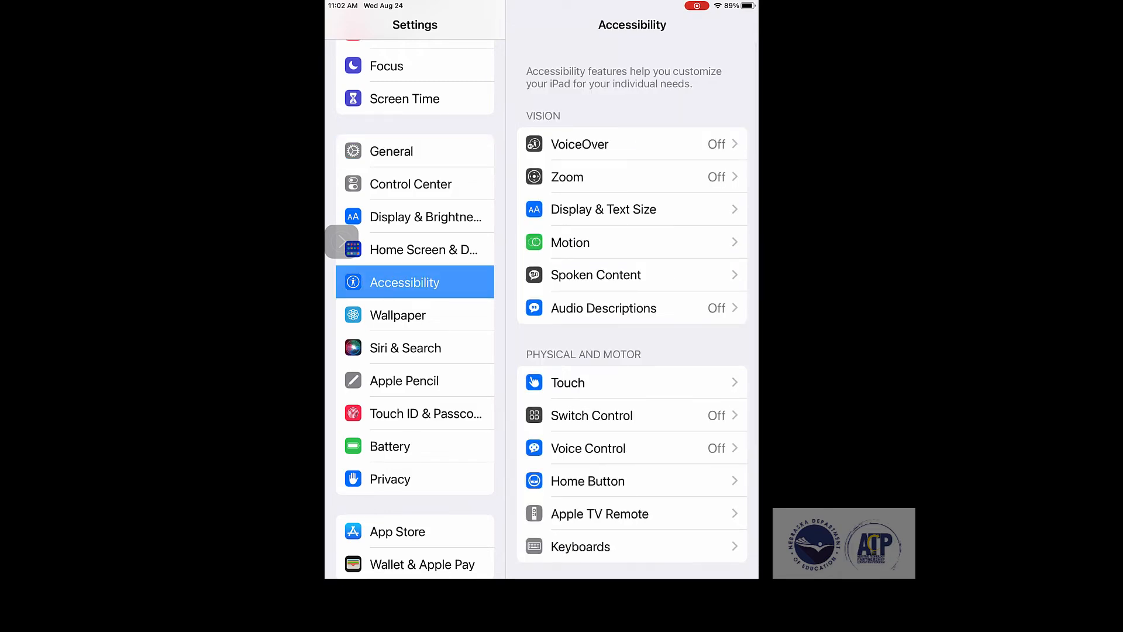
left_click(604, 210)
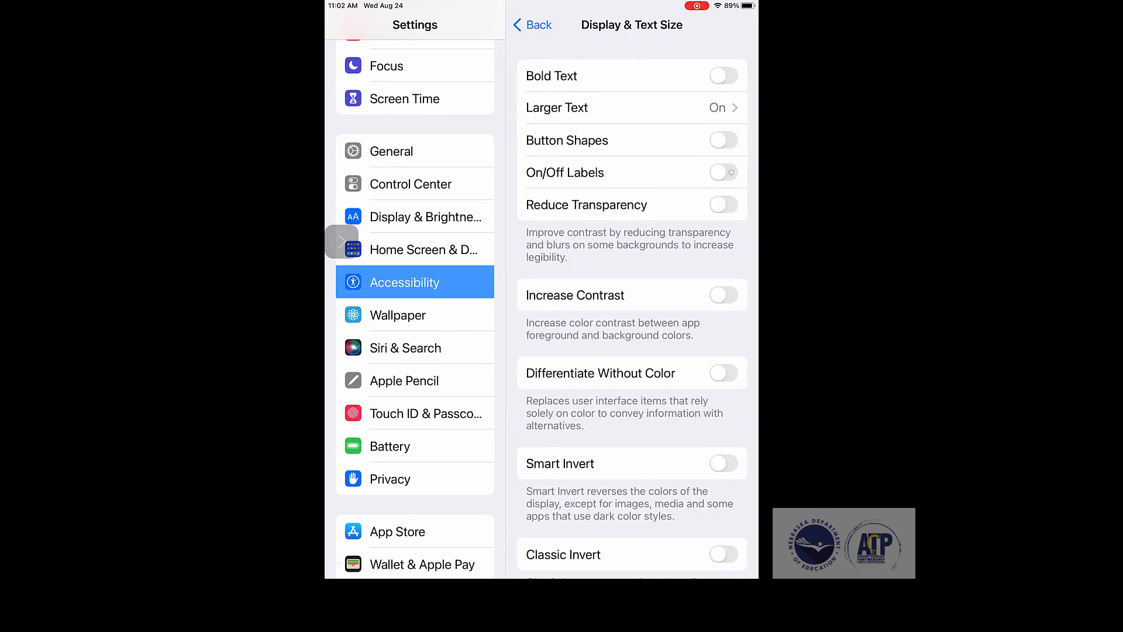
left_click(722, 295)
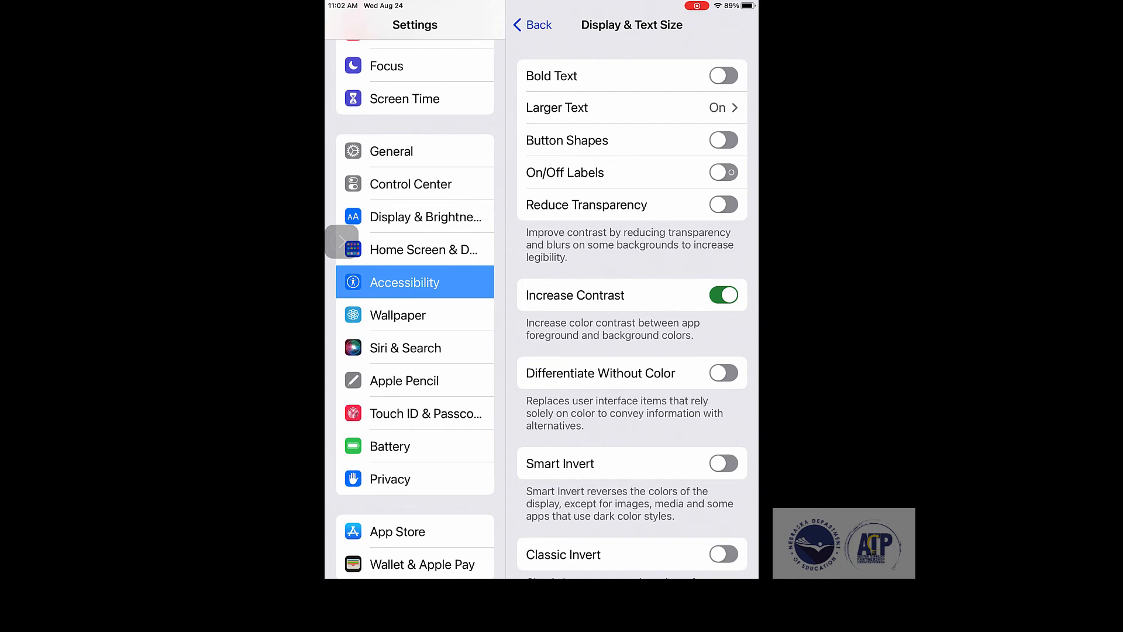
left_click(723, 294)
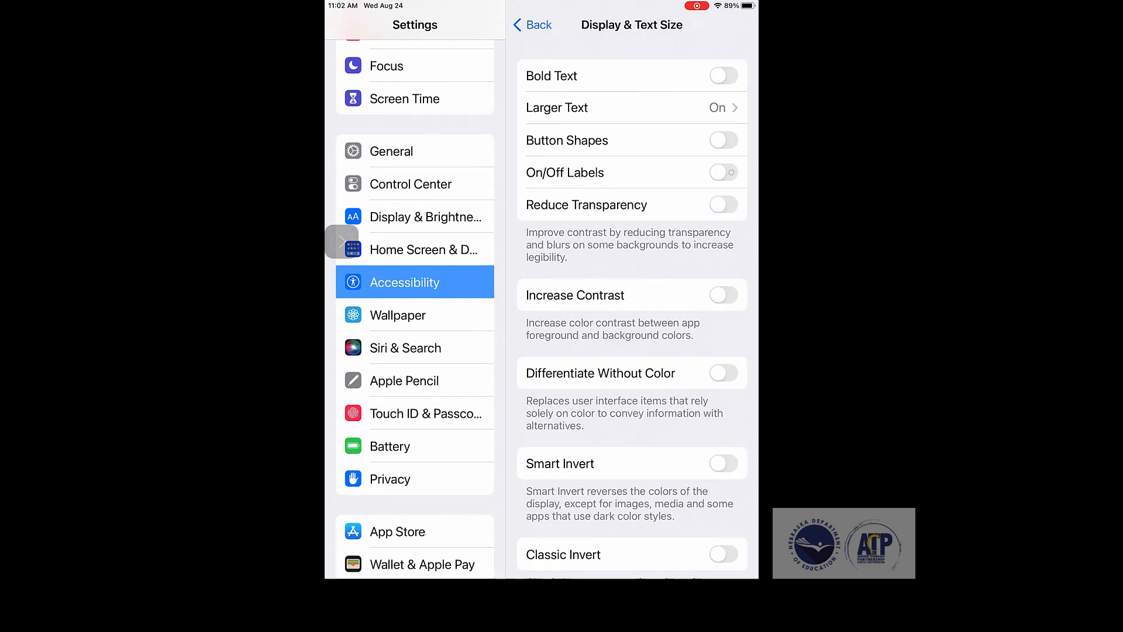